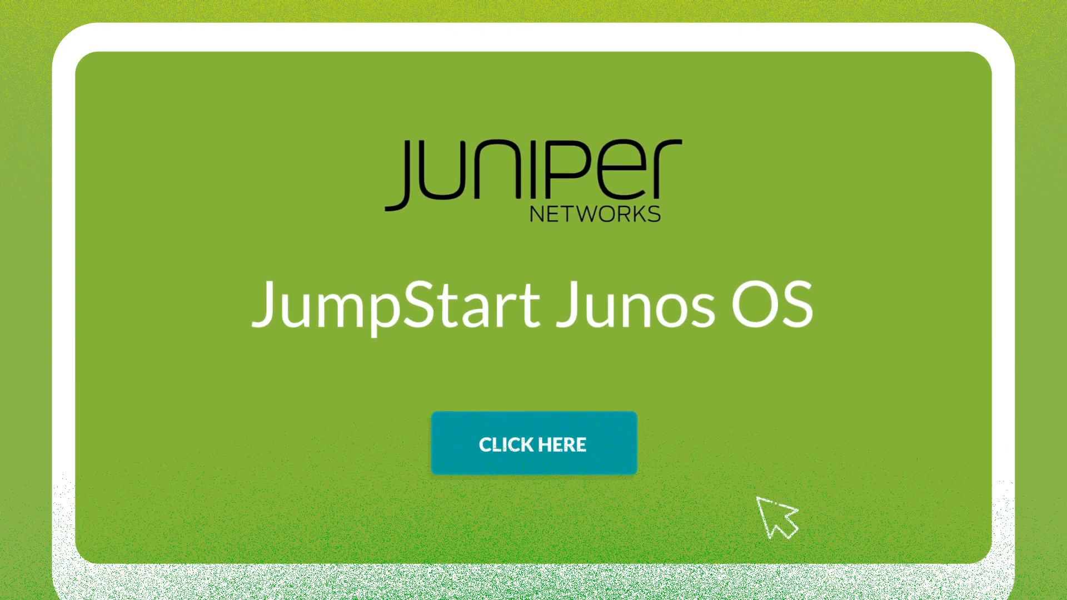
click(533, 443)
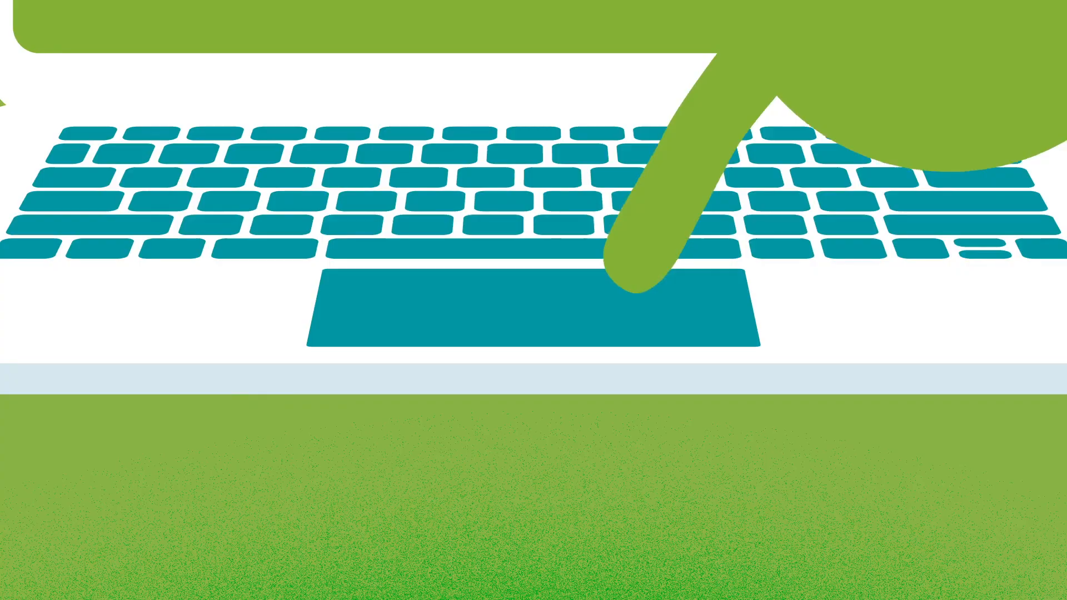